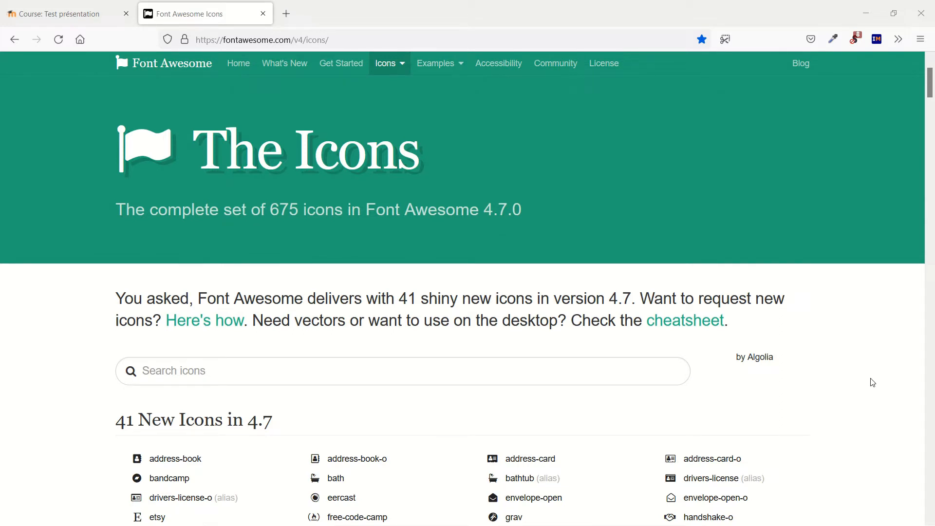
mouse_move(514, 240)
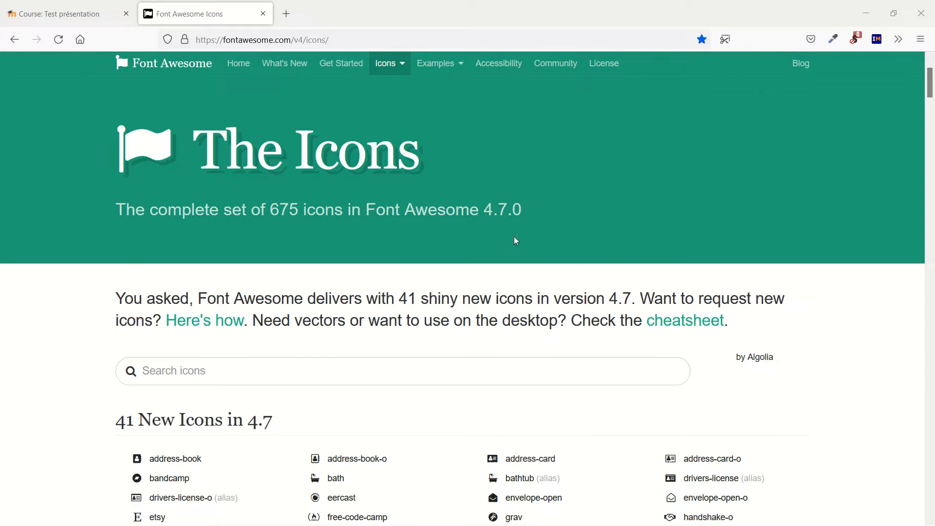
mouse_move(772, 257)
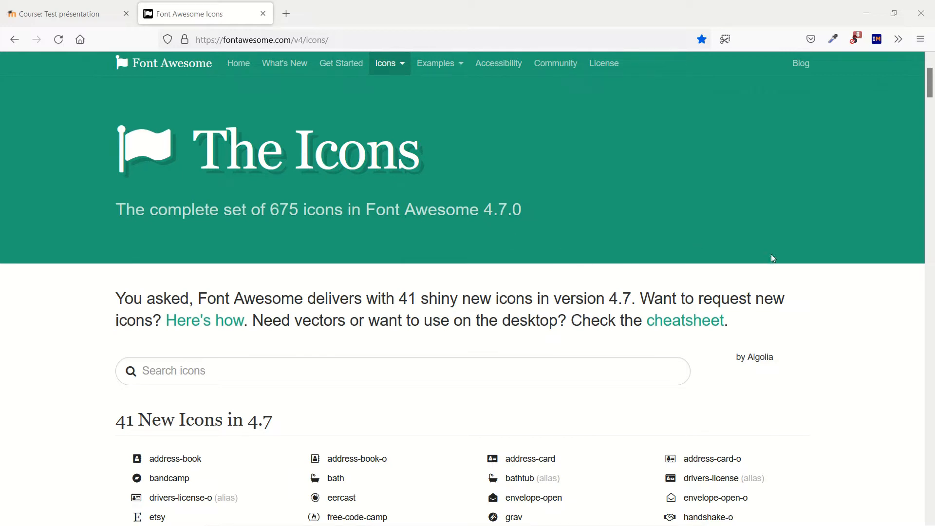
Find the address-book icon in Font Awesome's list and select its <i> tag snippet for copying.
scroll(down, 3)
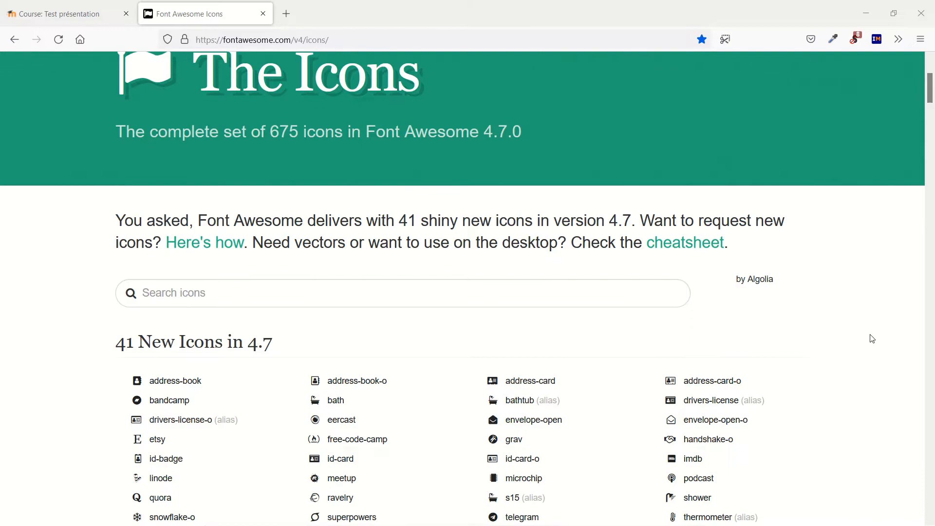
scroll(down, 3)
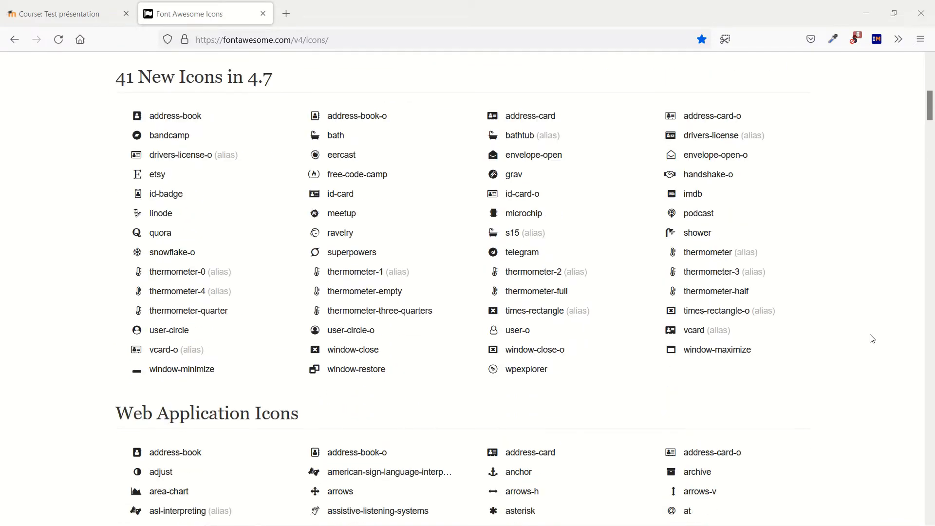
scroll(down, 3)
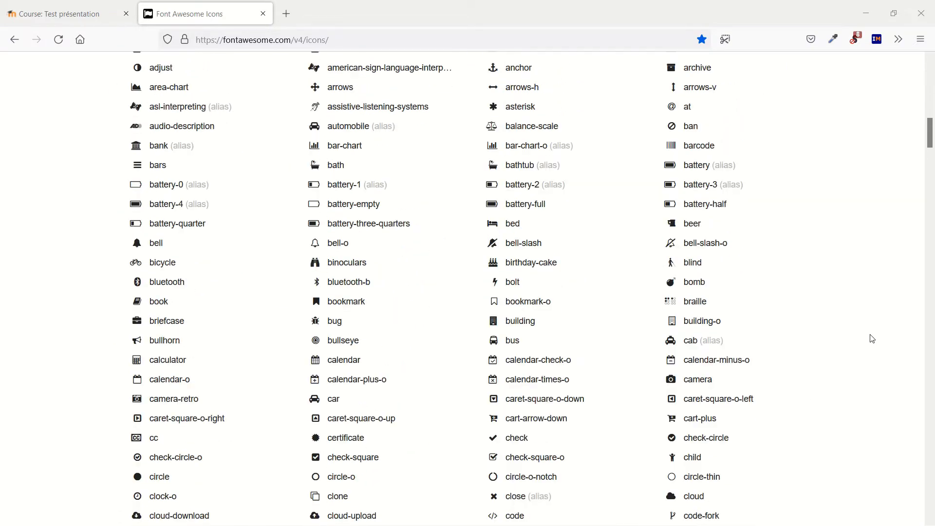
scroll(up, 3)
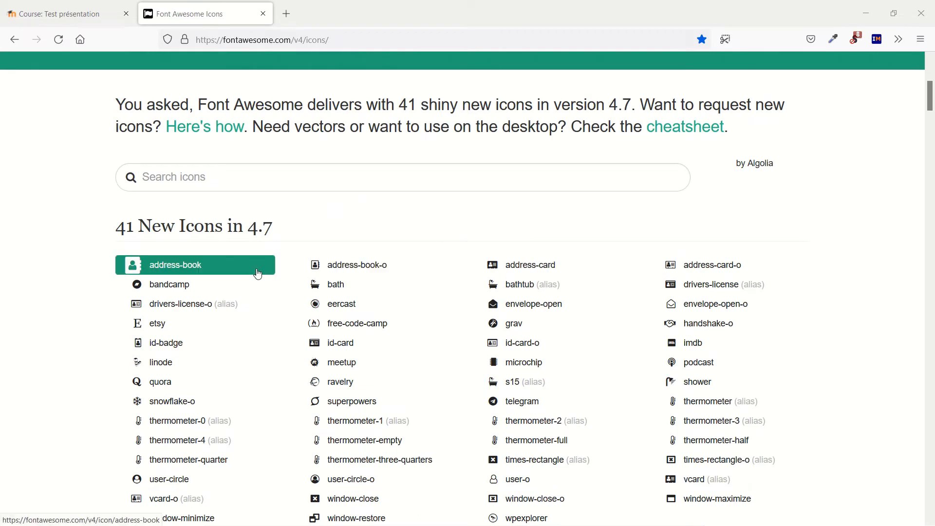
click(174, 264)
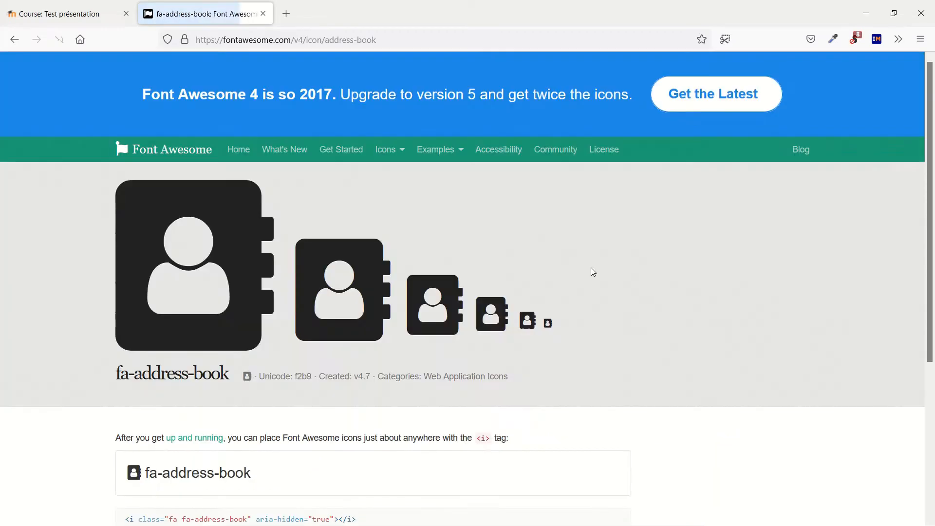
scroll(down, 3)
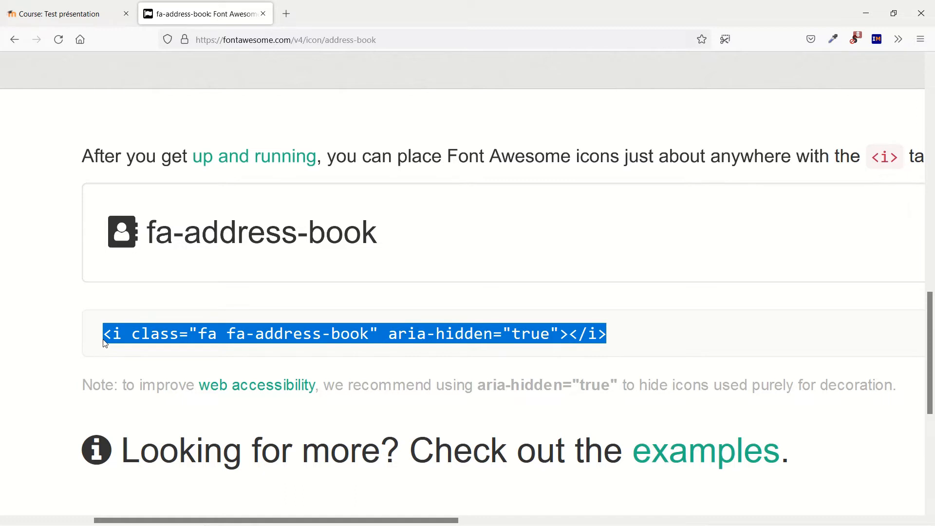
click(59, 13)
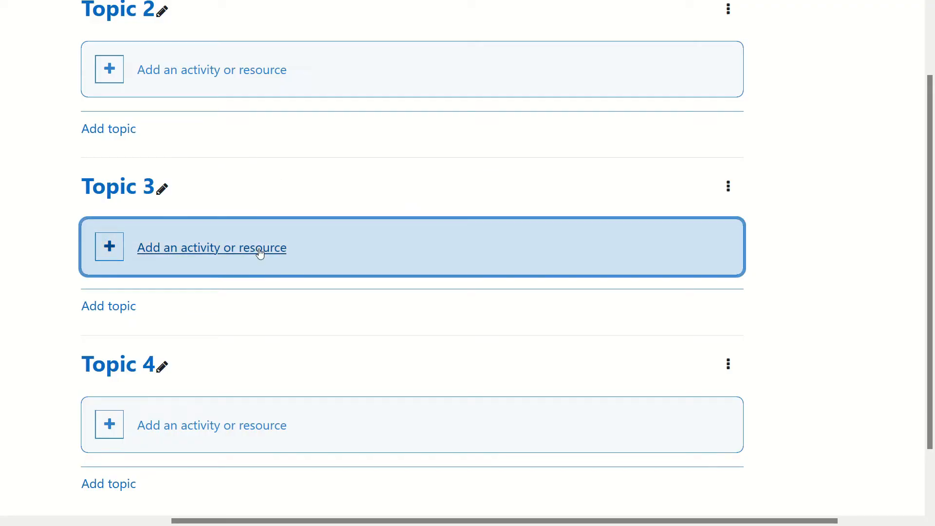
Add a Label resource to Topic 3 and expand the Atto editor's extra formatting buttons.
click(211, 247)
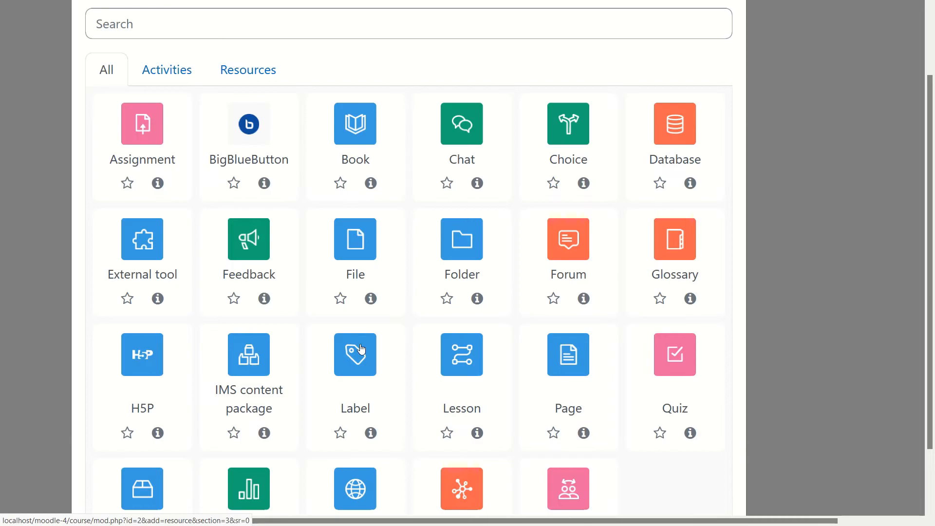
click(354, 354)
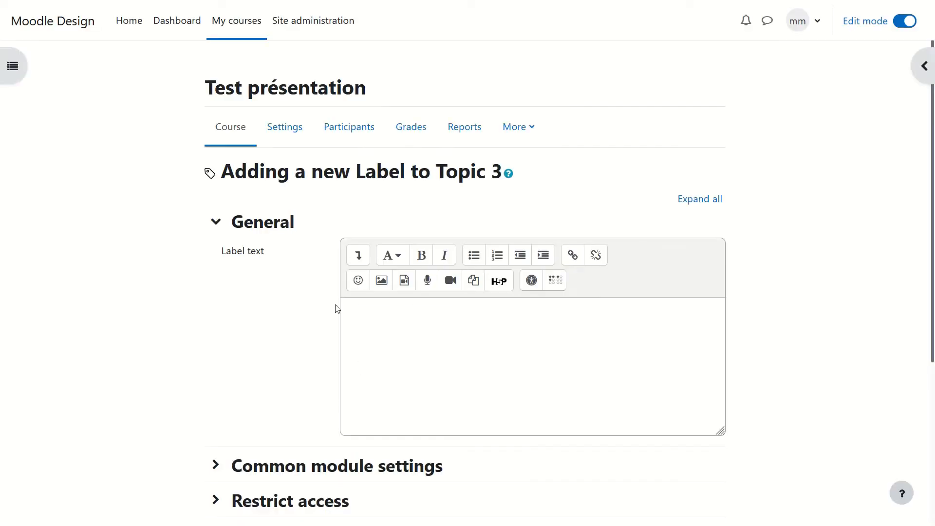
click(358, 254)
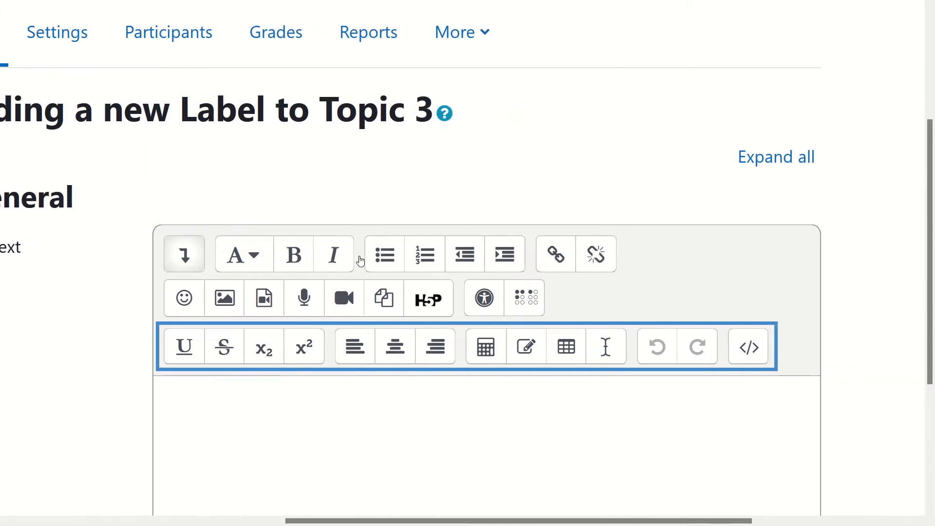
scroll(down, 3)
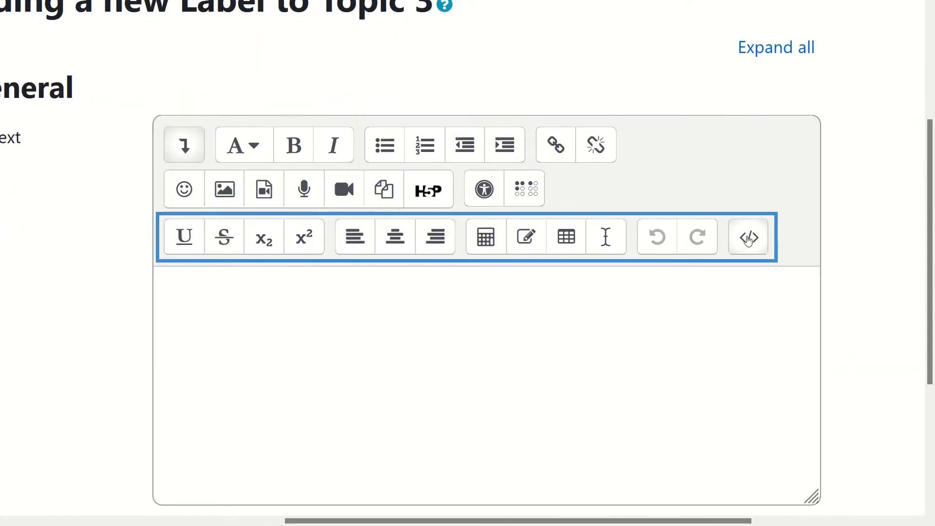
mouse_move(747, 236)
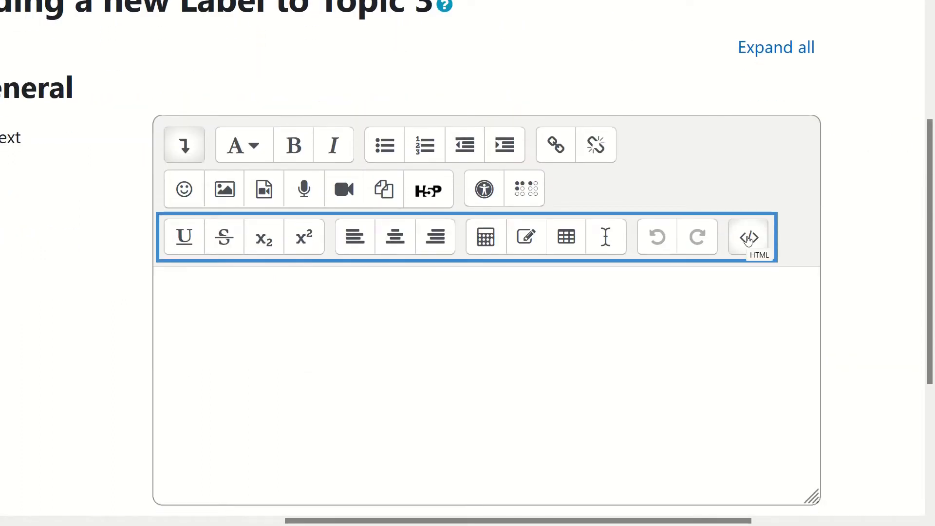
Enter <i class="fa fa-address-book" aria-hidden="true"></i> into the label's HTML source.
click(748, 236)
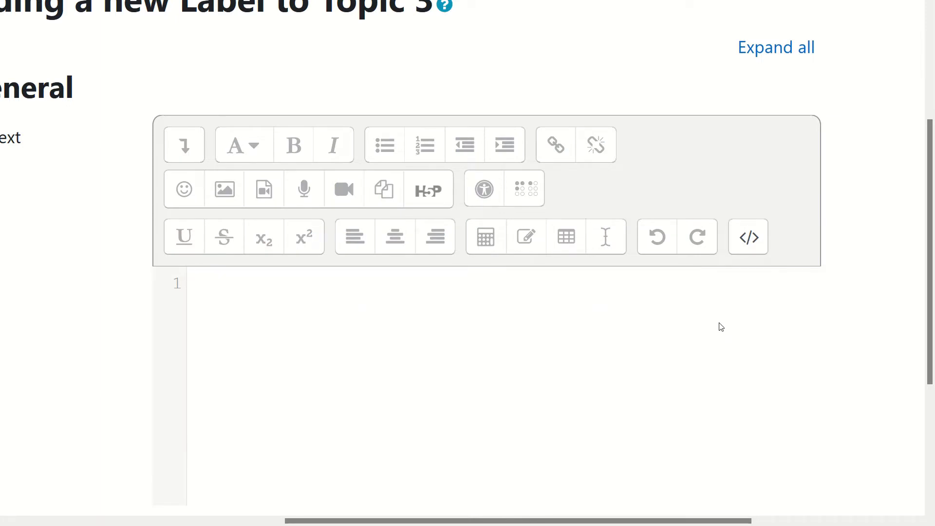
text(<i class="fa fa-address-book" aria-hidden="true"></i>)
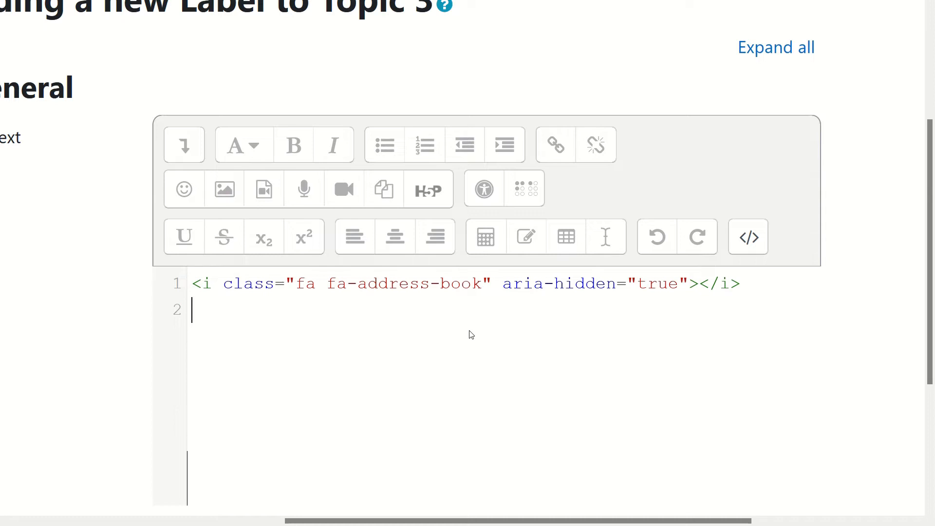
mouse_move(323, 320)
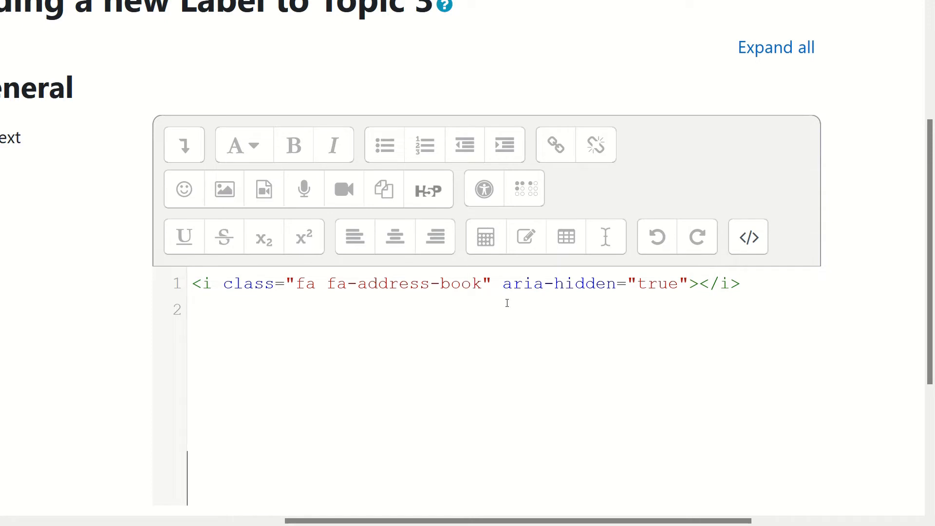
mouse_move(748, 236)
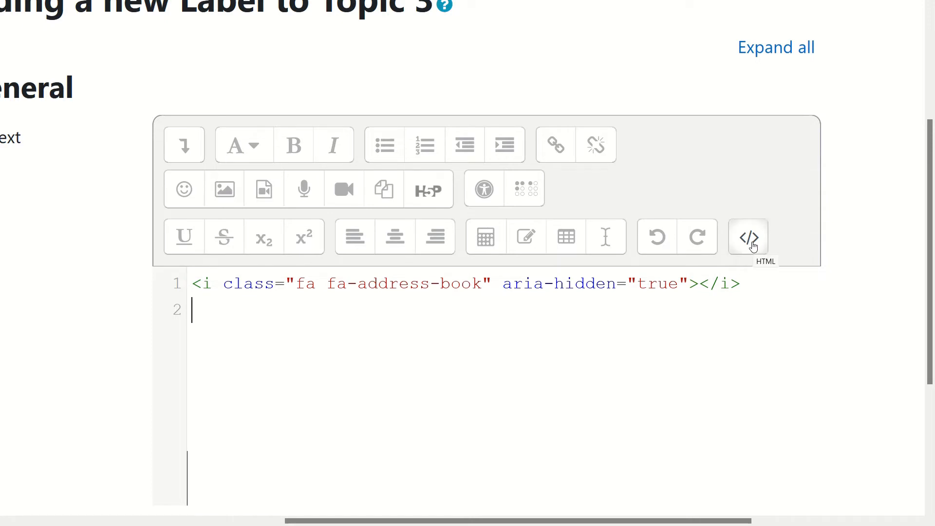
Switch the label back to visual view to see the small address-book icon rendered.
click(746, 237)
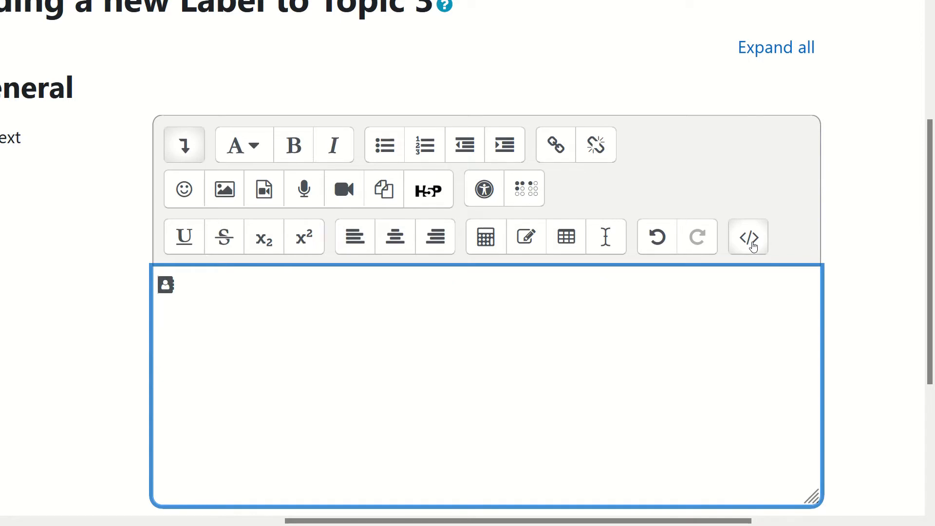
mouse_move(777, 216)
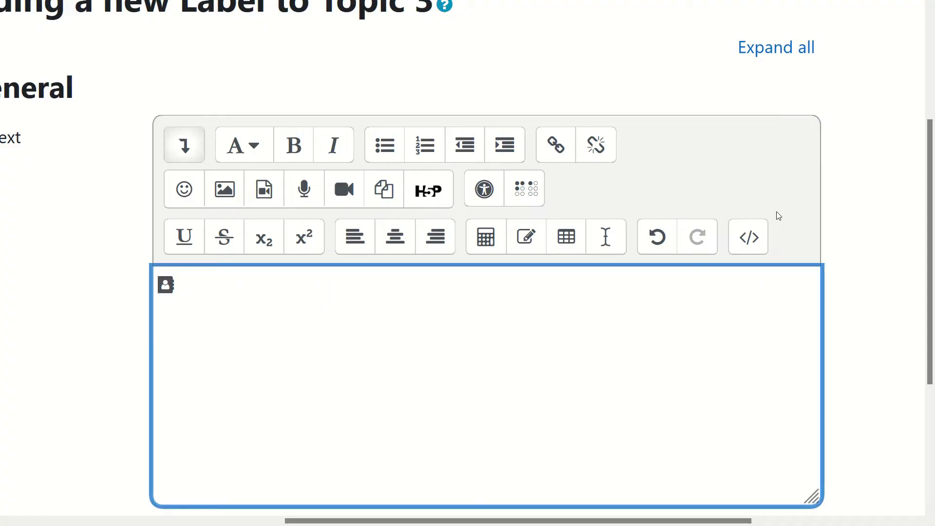
mouse_move(747, 237)
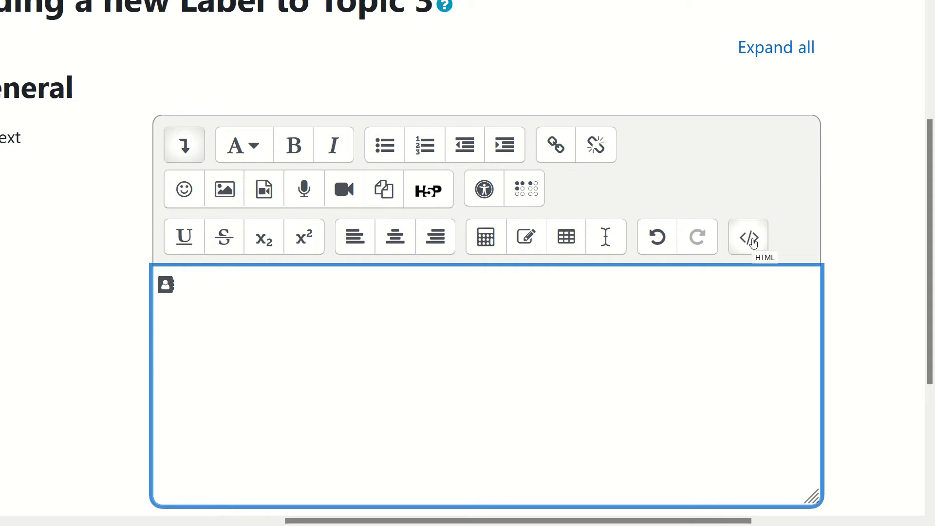
Add the fa-5x class after fa-address-book in the icon tag's source.
click(747, 236)
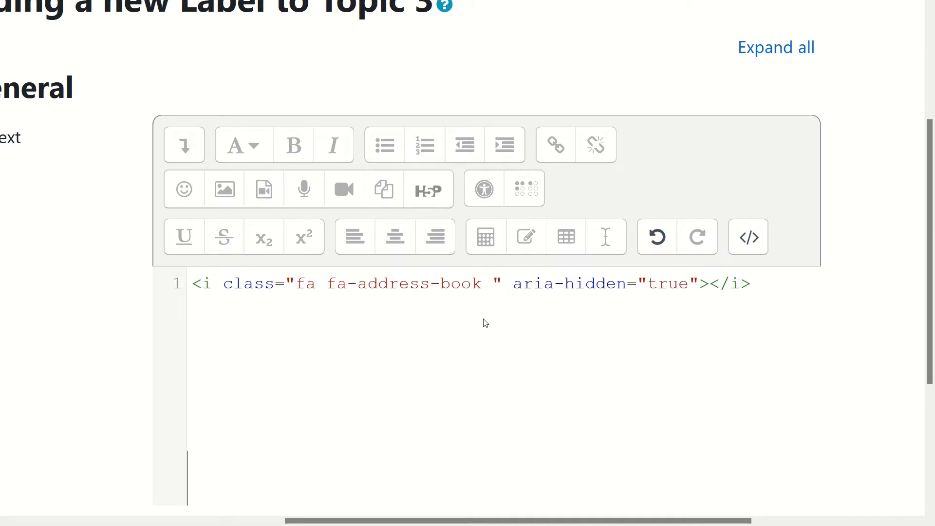
text(fa)
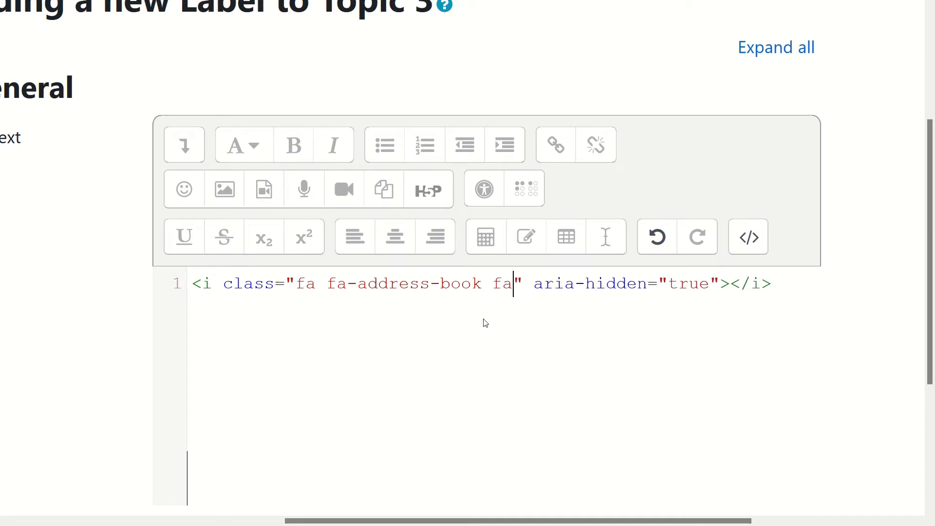
text(-)
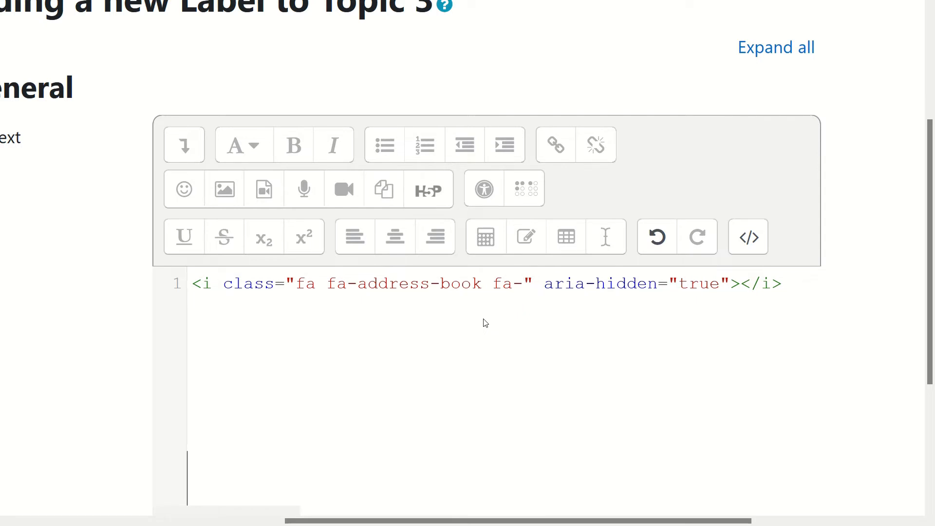
text(5)
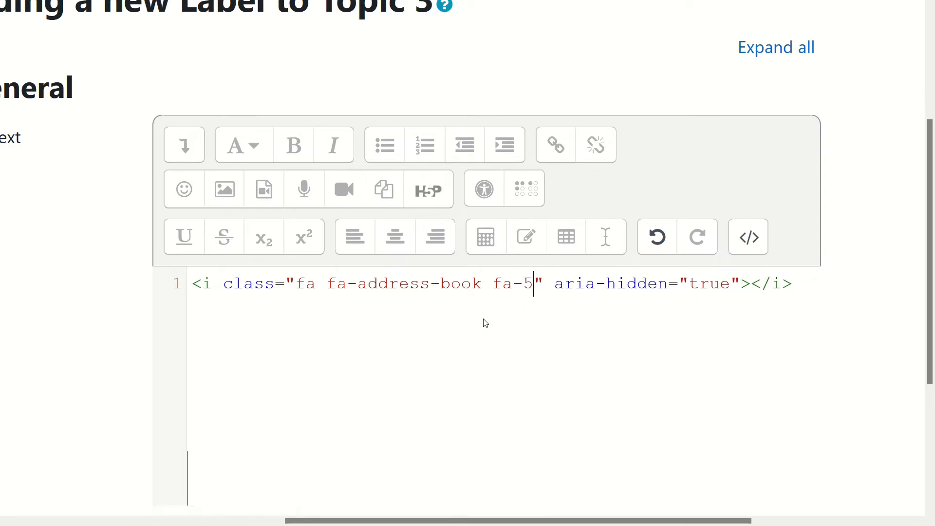
text(x)
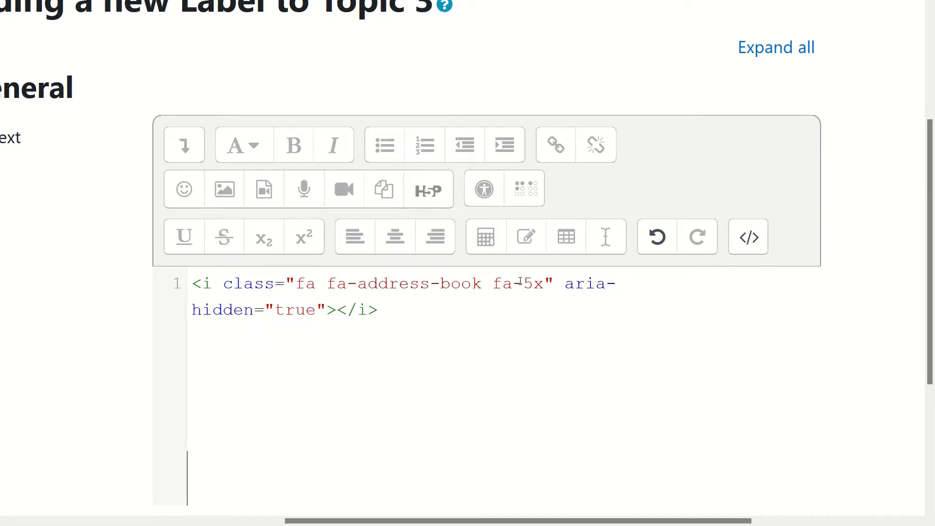
mouse_move(748, 236)
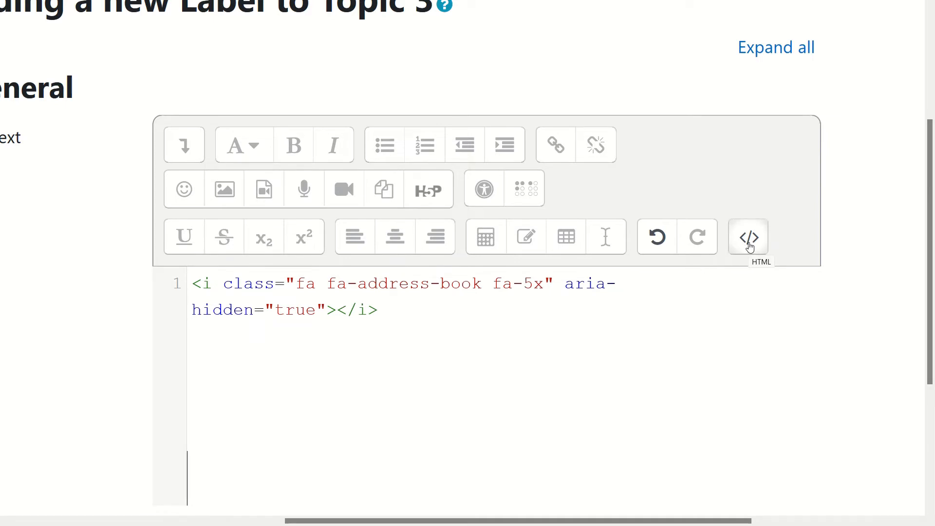
Return to visual view, now rendering the address-book icon at five times its size.
click(747, 236)
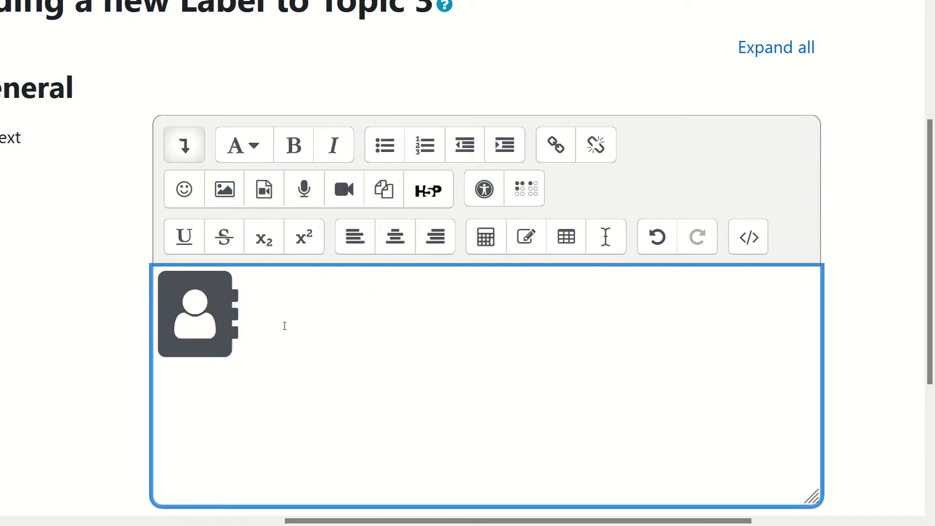
mouse_move(660, 379)
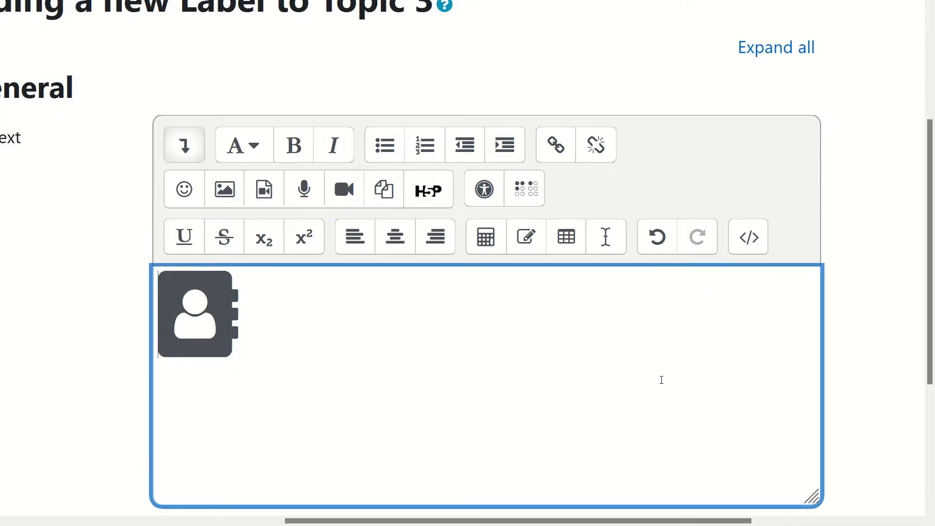
mouse_move(675, 369)
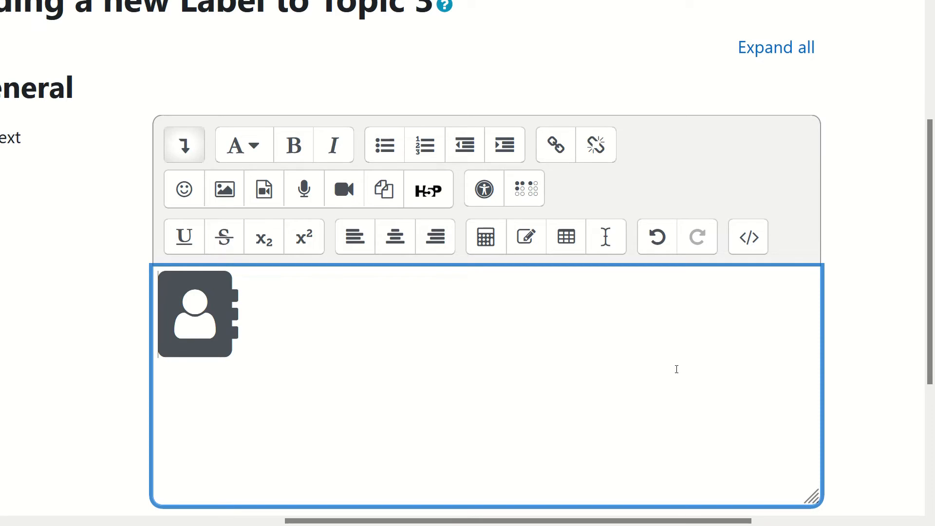
Add the text-primary class to the icon and preview it in blue.
click(747, 237)
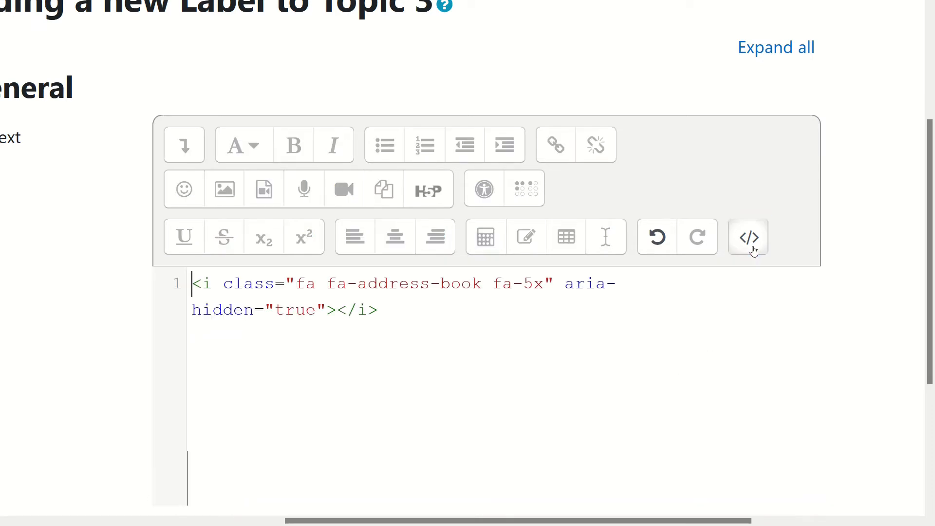
mouse_move(543, 287)
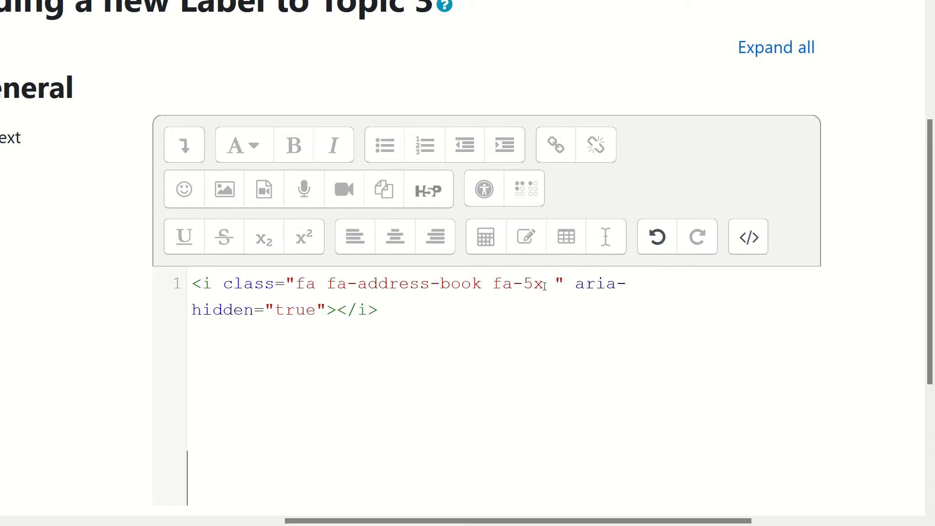
text(t)
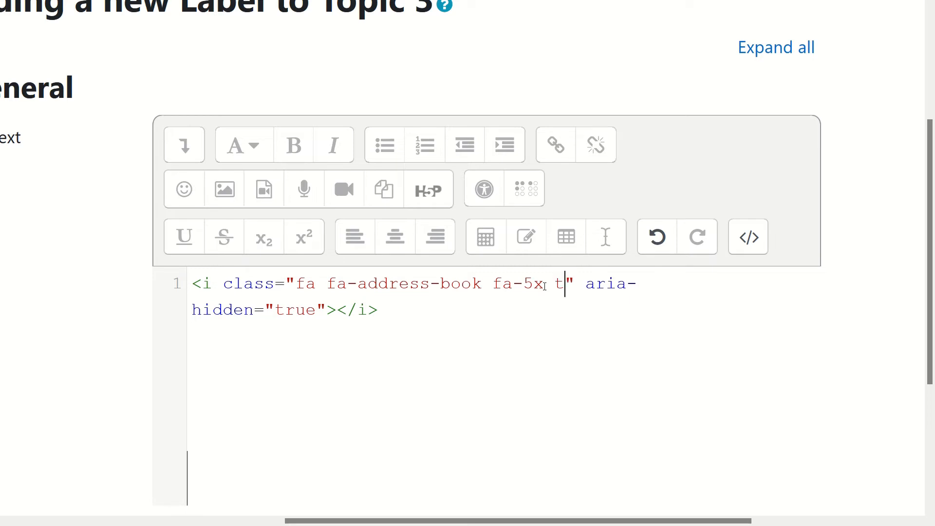
text(ext)
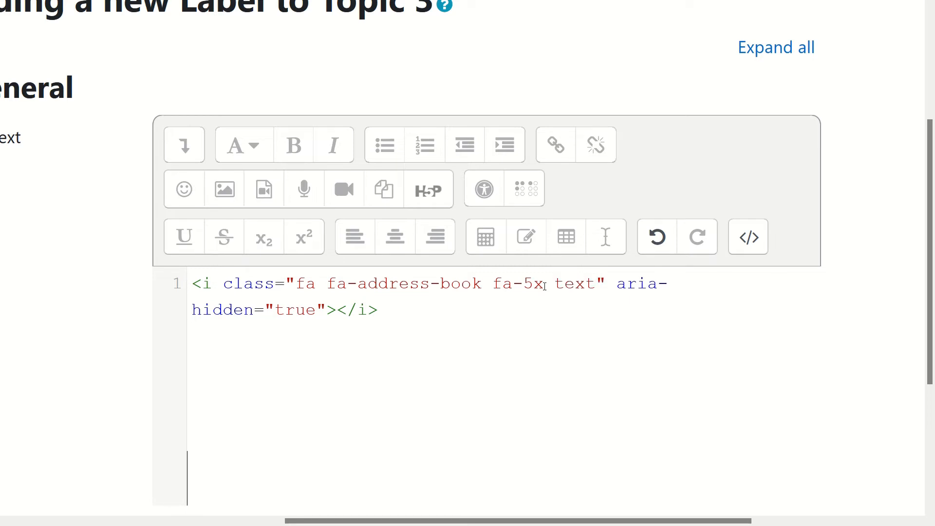
text(-prima)
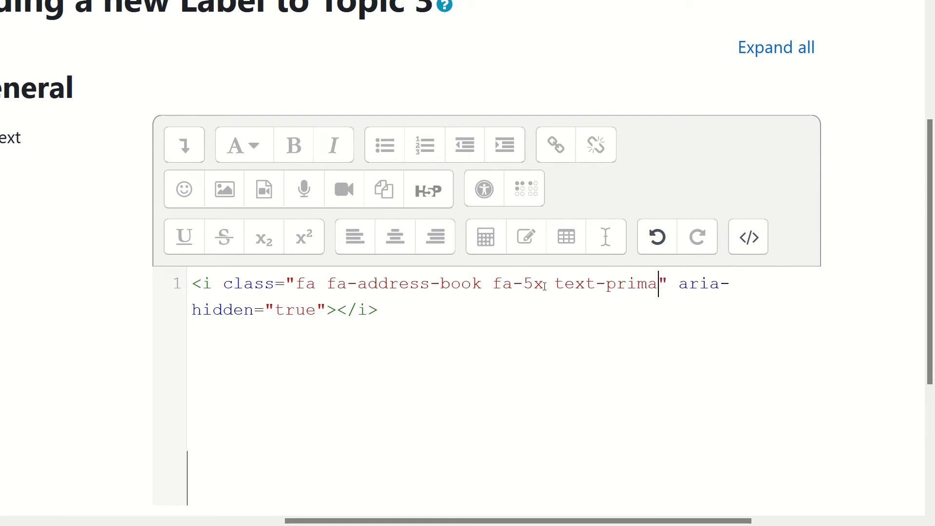
text(ry)
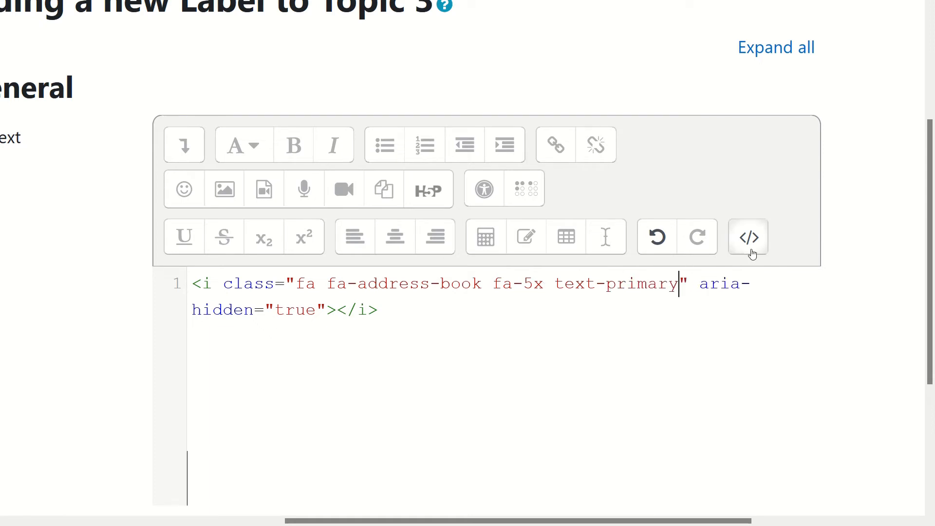
click(747, 236)
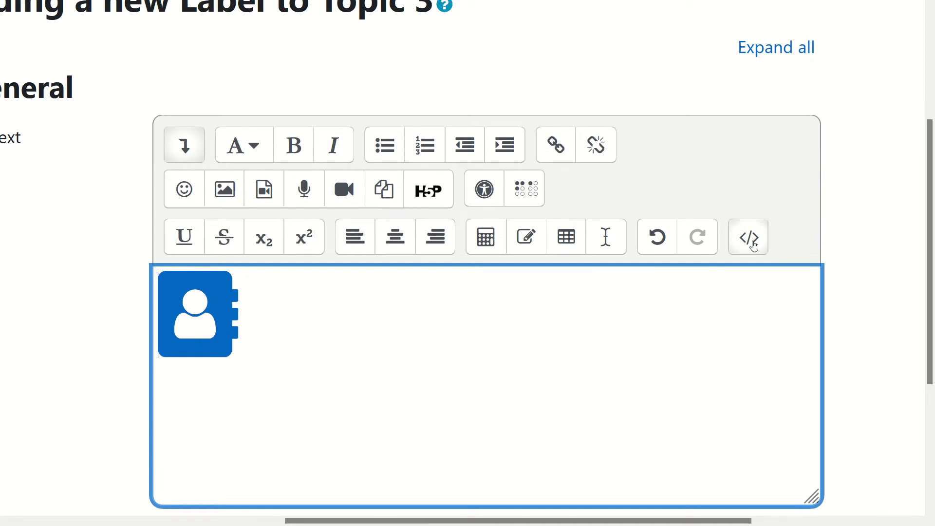
Replace primary with warning in the icon's class and preview the new colour.
click(746, 236)
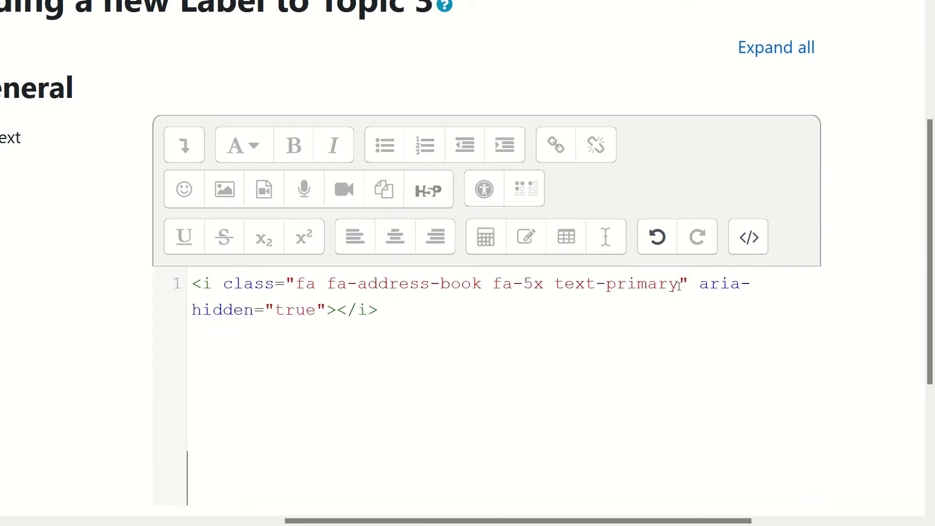
double_click(640, 283)
text(warning)
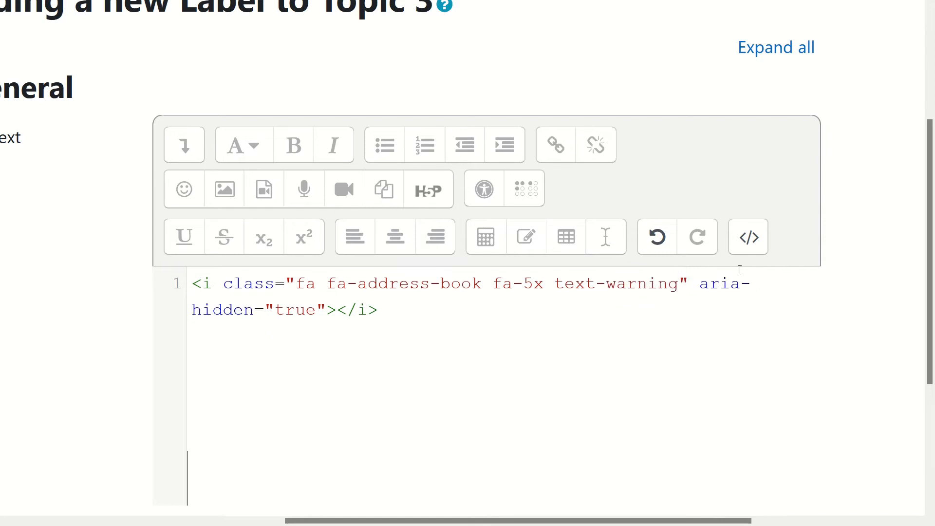
click(746, 236)
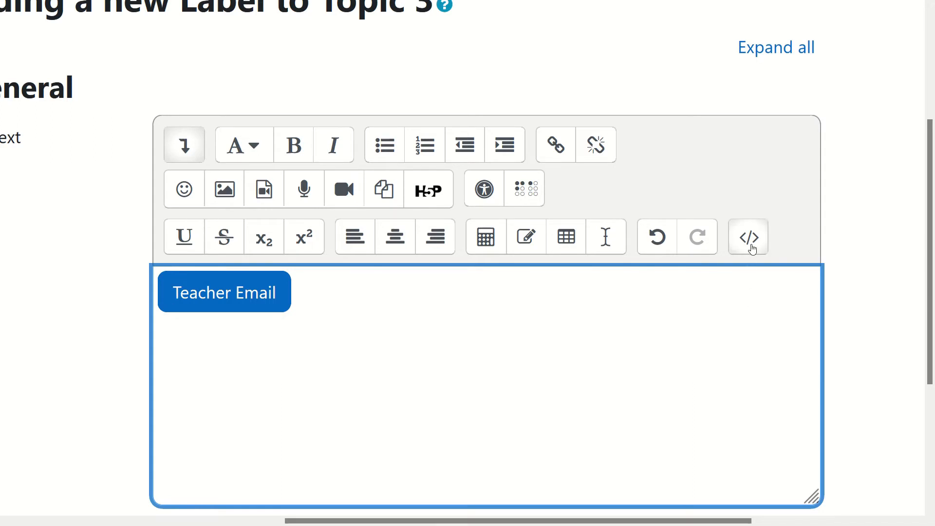
mouse_move(746, 237)
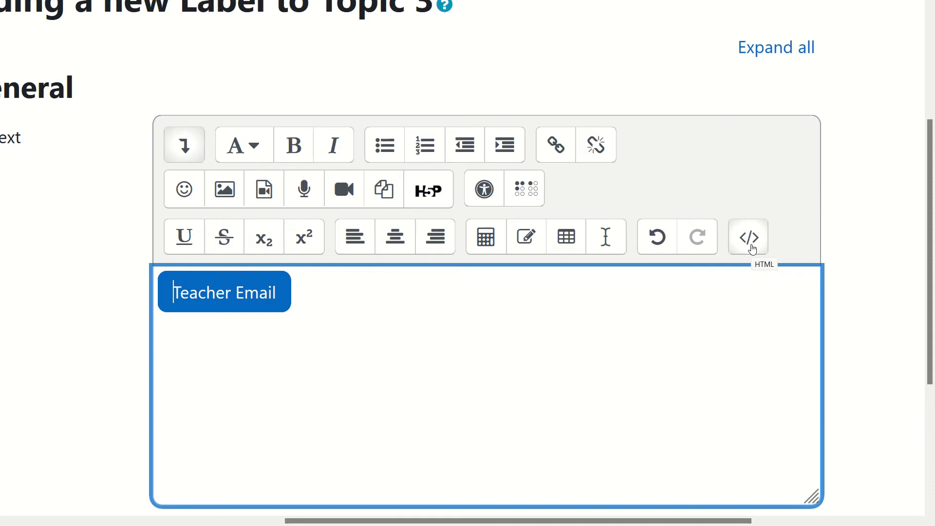
Insert <i class="fa fa-envelope" aria-hidden="true"></i> before 'Teacher Email' inside the button and preview it.
click(747, 235)
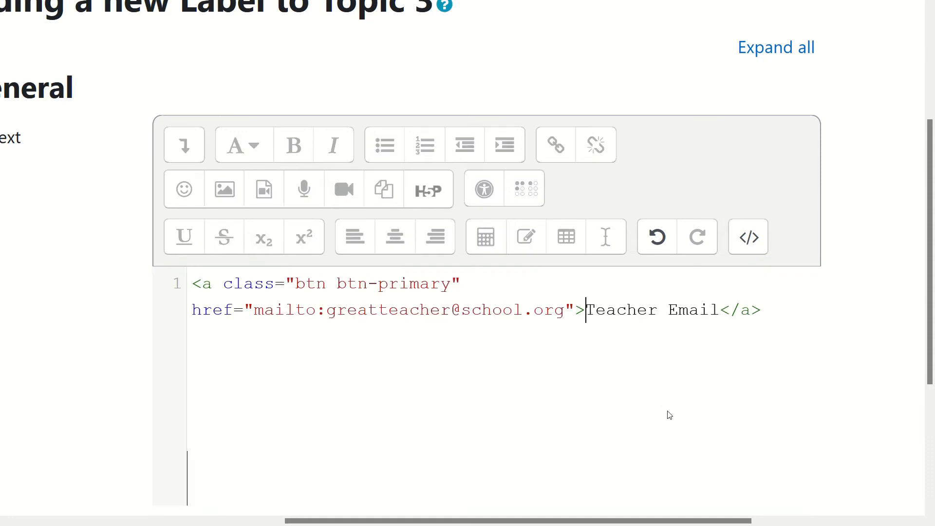
text(<i class="fa fa-envelope" aria-hidden="true"></i>)
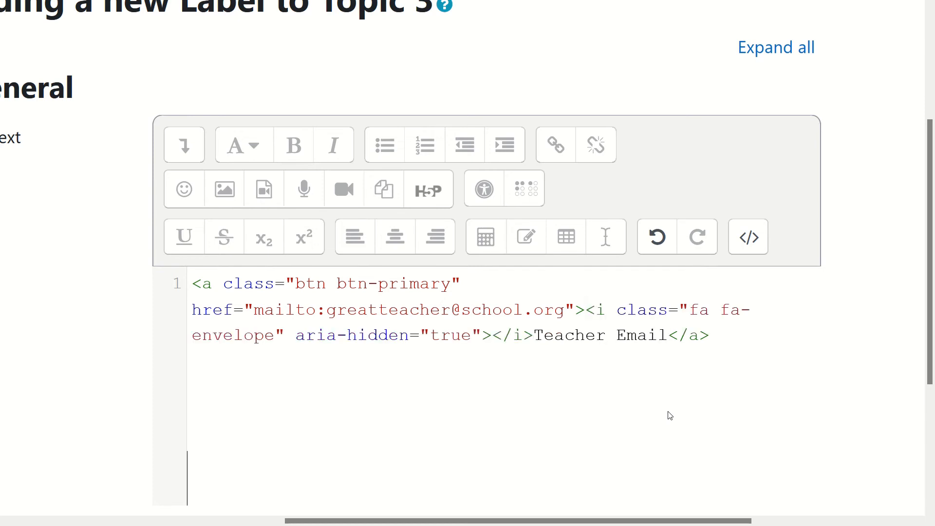
click(747, 236)
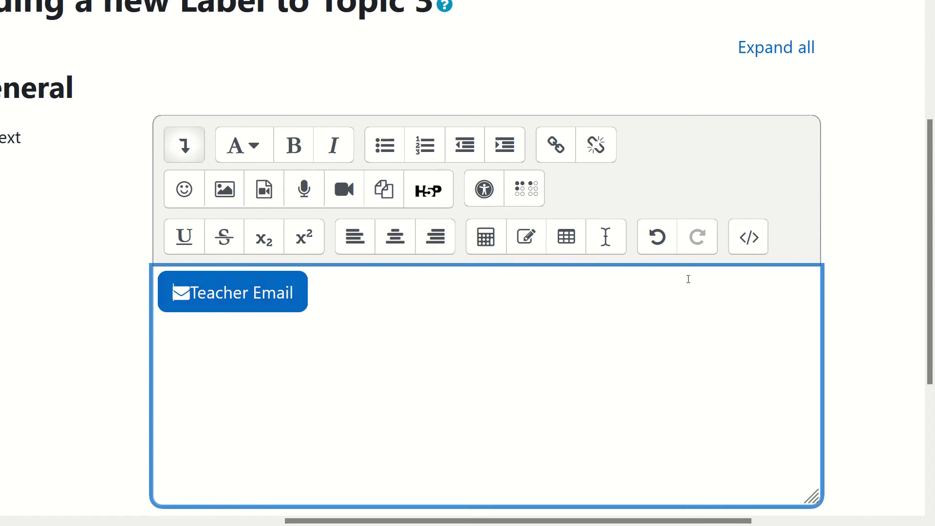
Add a space between the envelope icon and the button text, then preview the result.
click(747, 235)
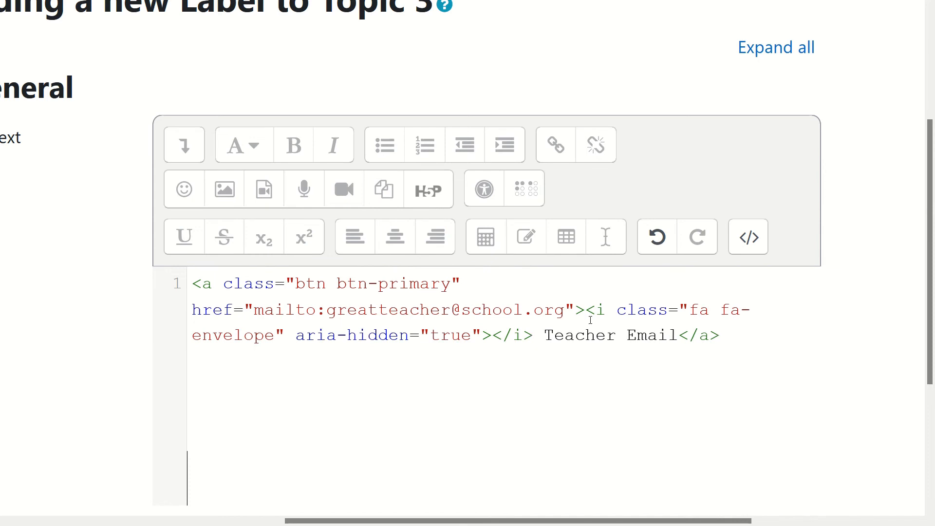
click(747, 236)
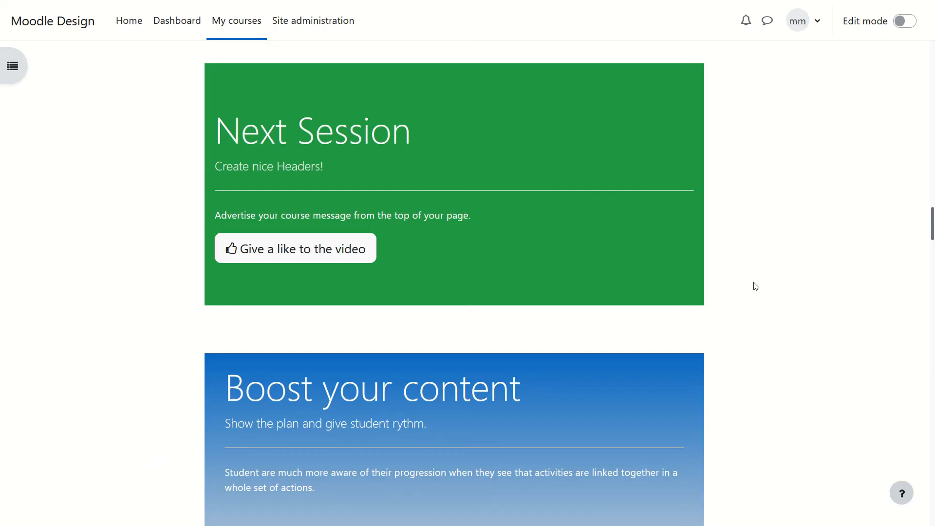
mouse_move(525, 248)
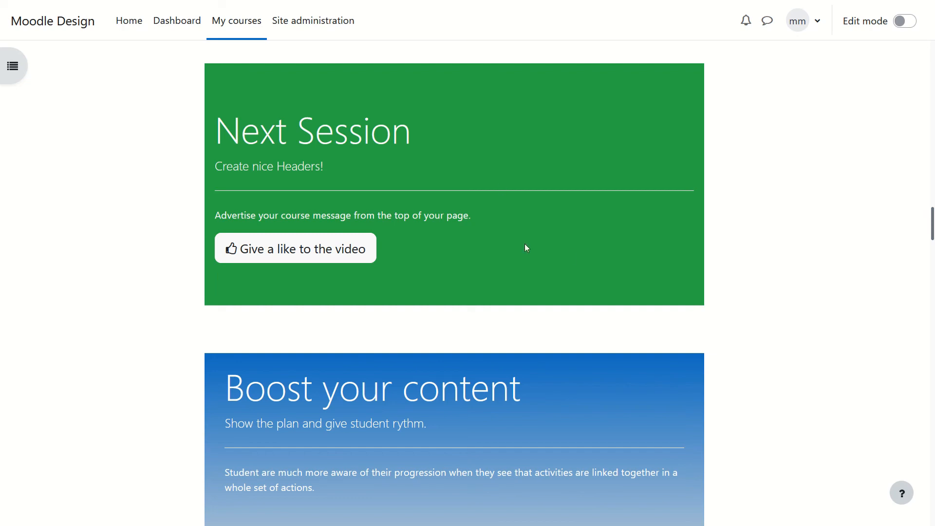
mouse_move(731, 259)
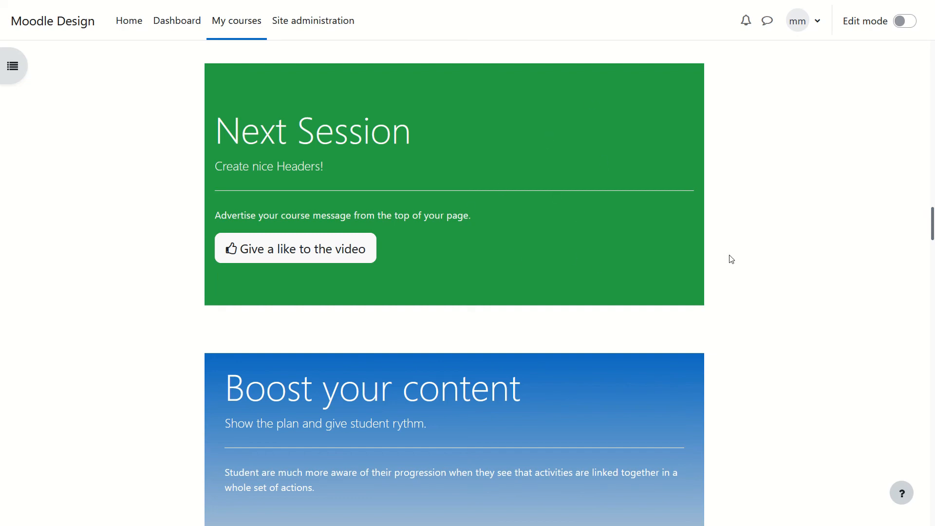
scroll(down, 3)
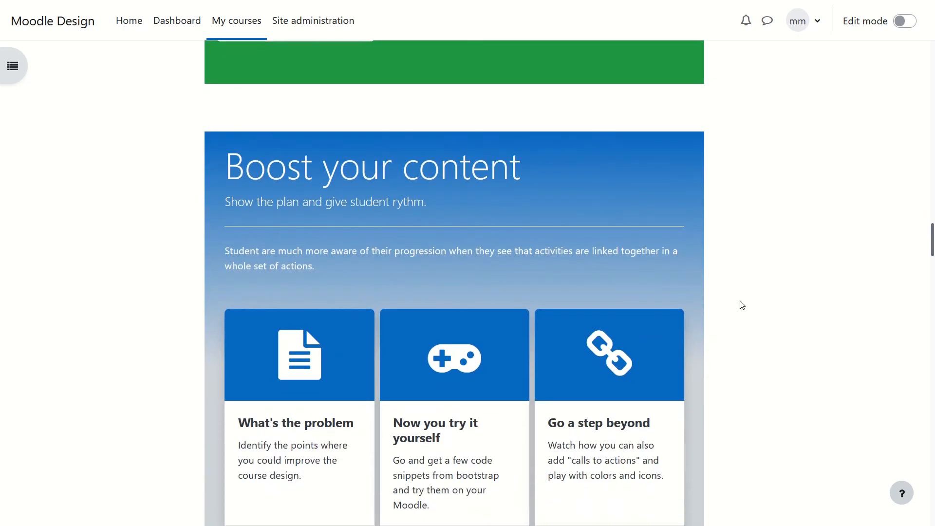
scroll(down, 3)
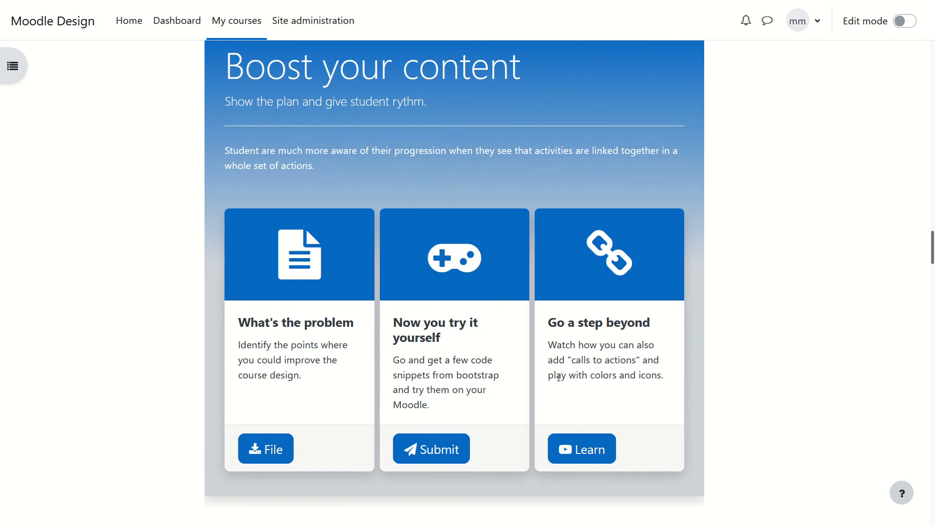
mouse_move(760, 346)
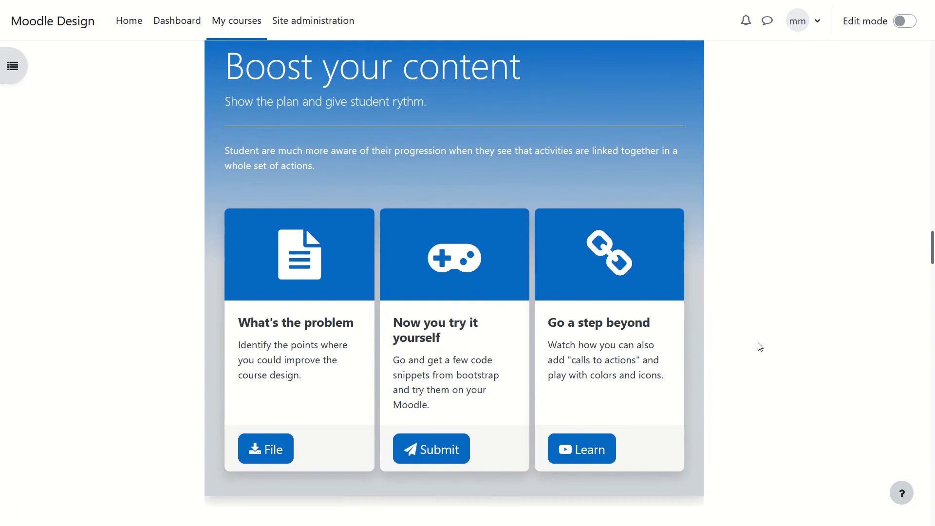
mouse_move(465, 343)
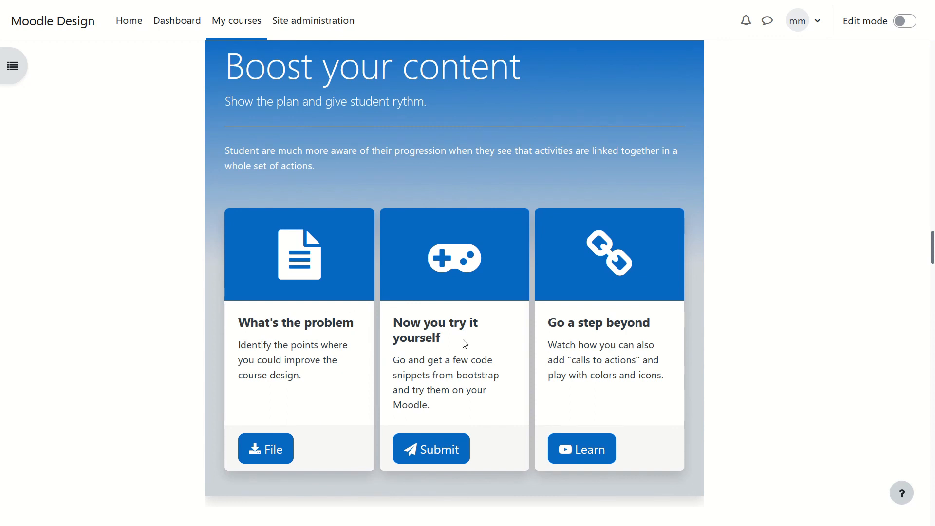
mouse_move(777, 349)
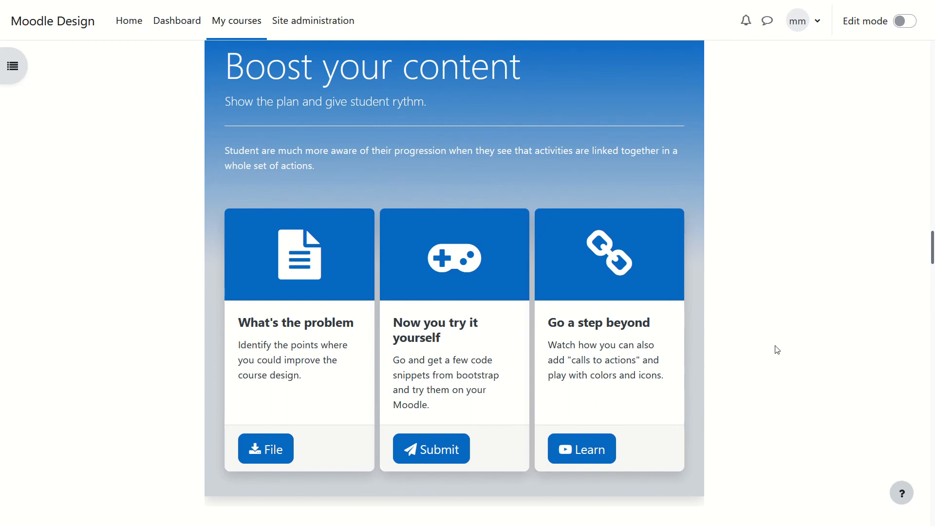